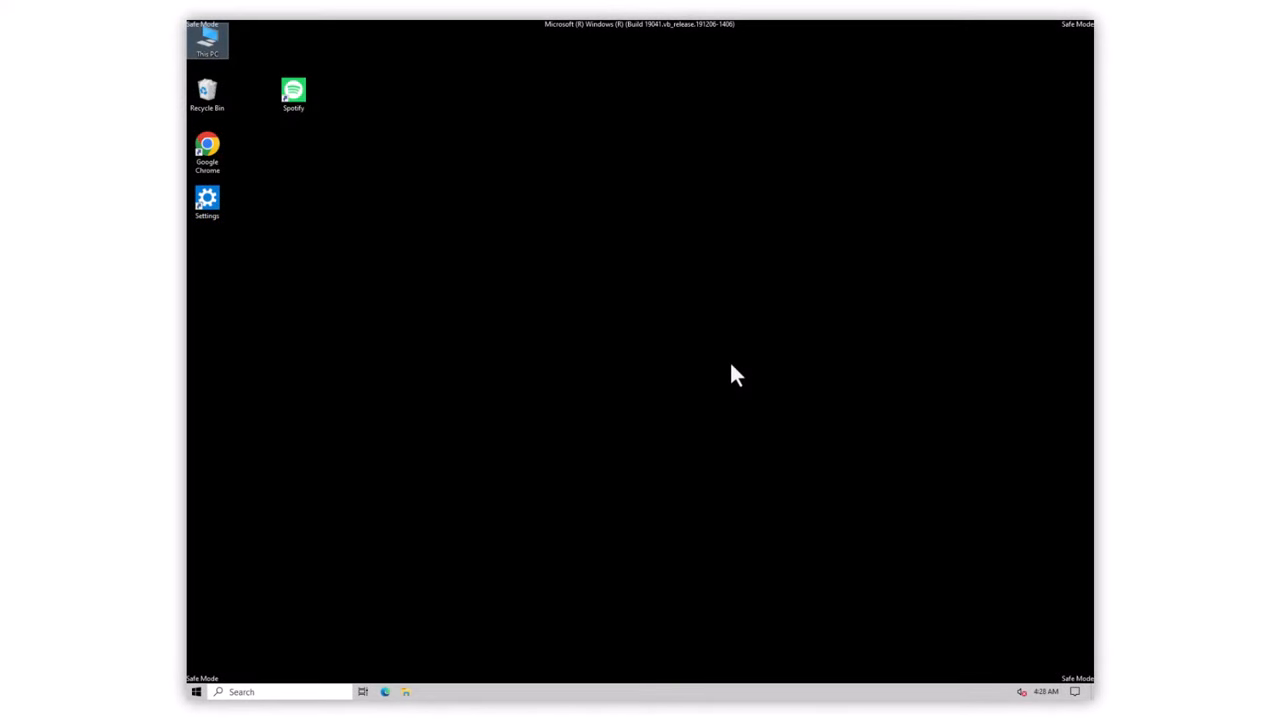
pyautogui.moveTo(296, 660)
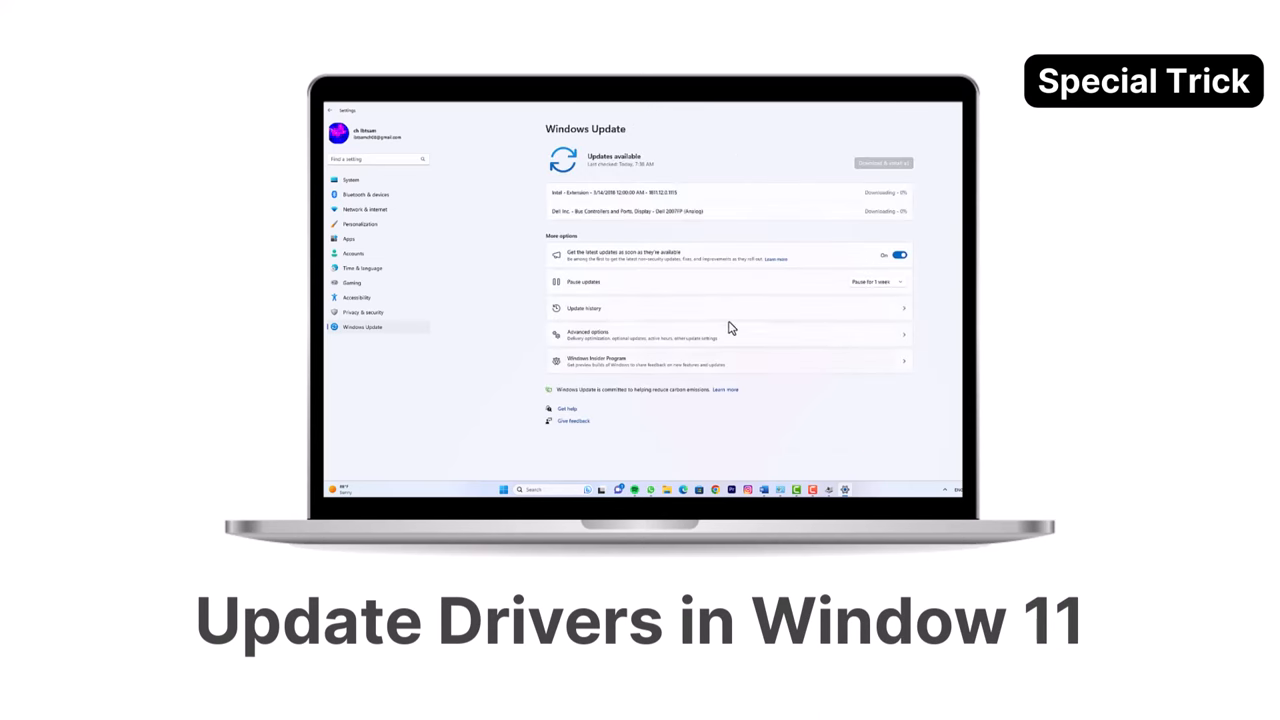
# - Reach Recovery under Update & Security (Win+I) and trigger an Advanced startup restart
pyautogui.rightClick(470, 276)
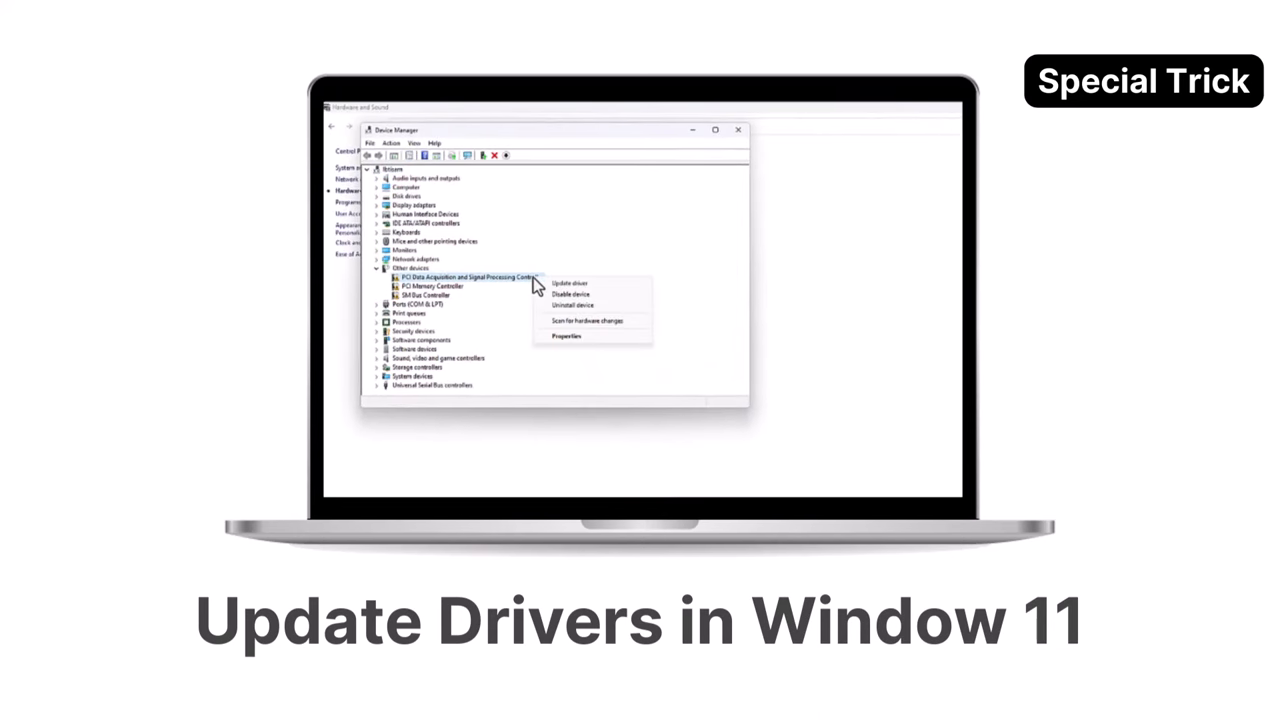
pyautogui.click(568, 284)
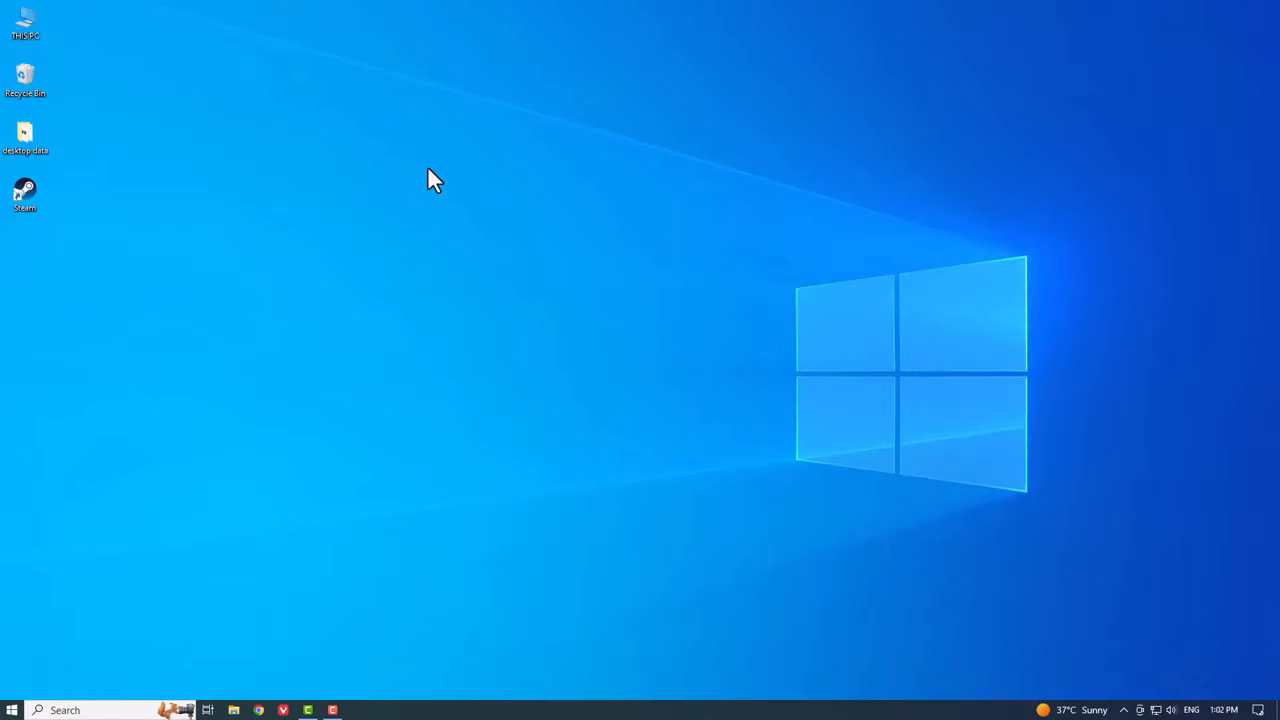
pyautogui.press('Win+i')
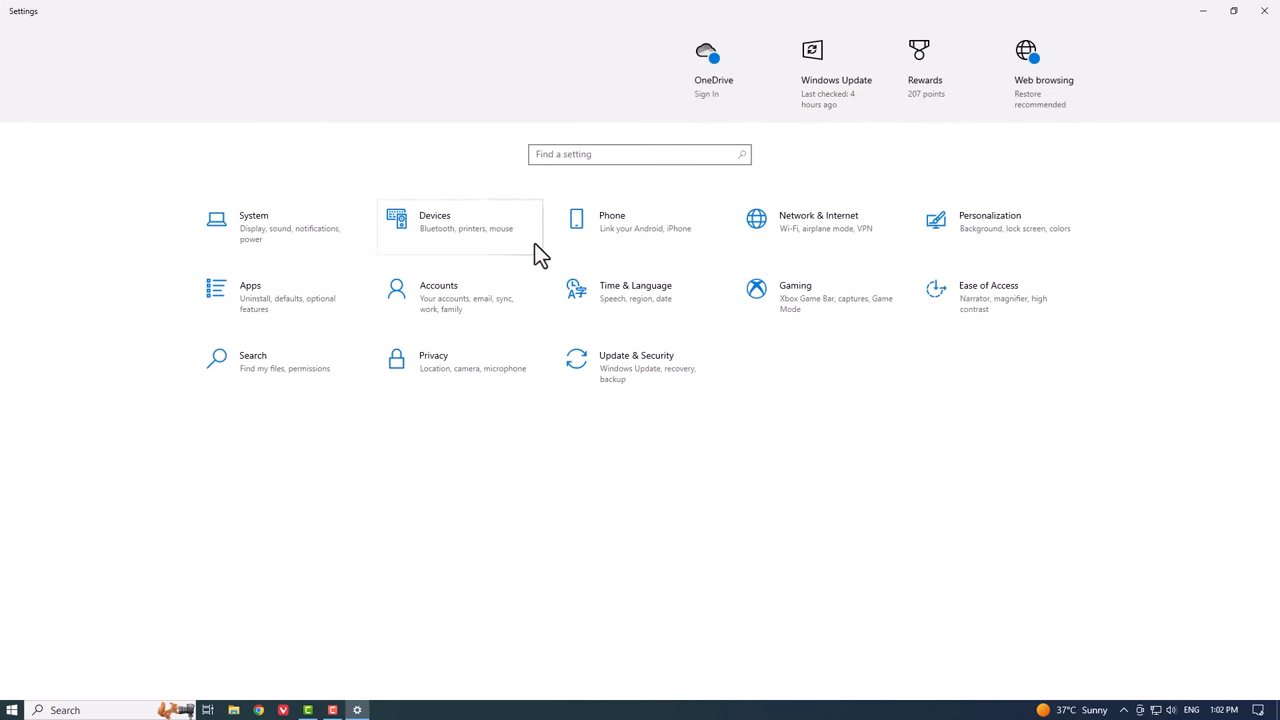
pyautogui.click(636, 360)
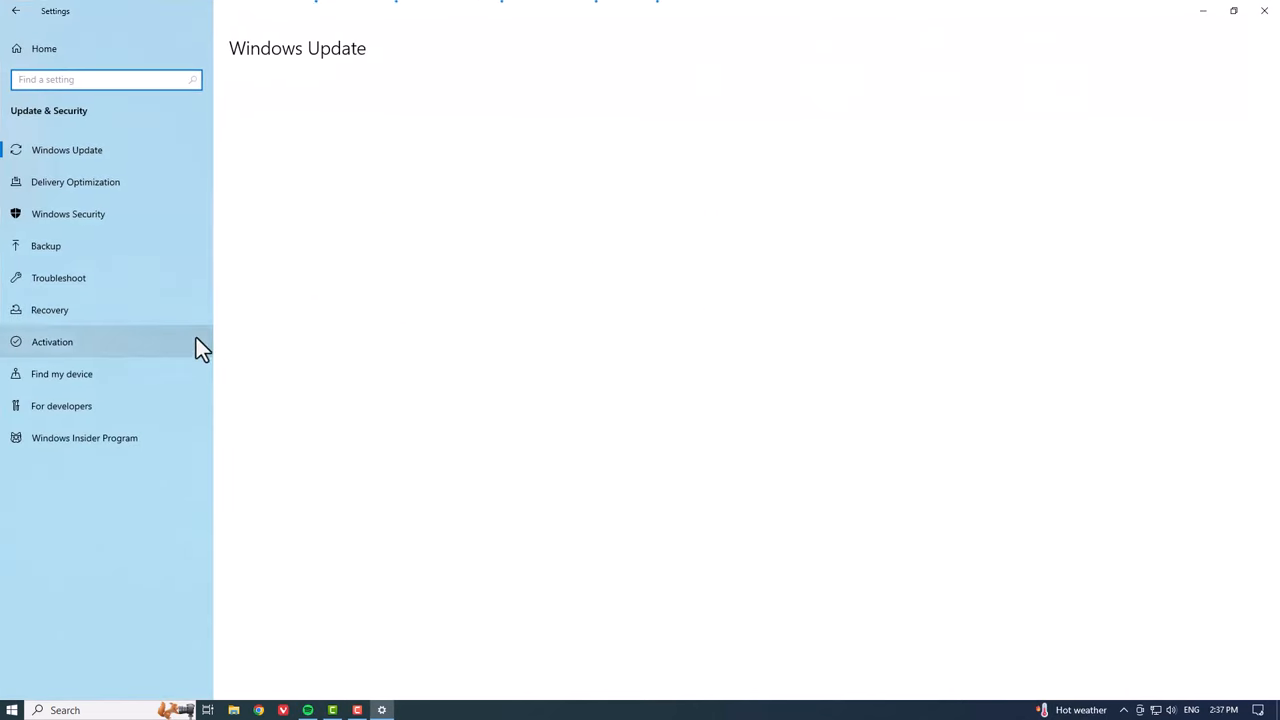
pyautogui.click(48, 308)
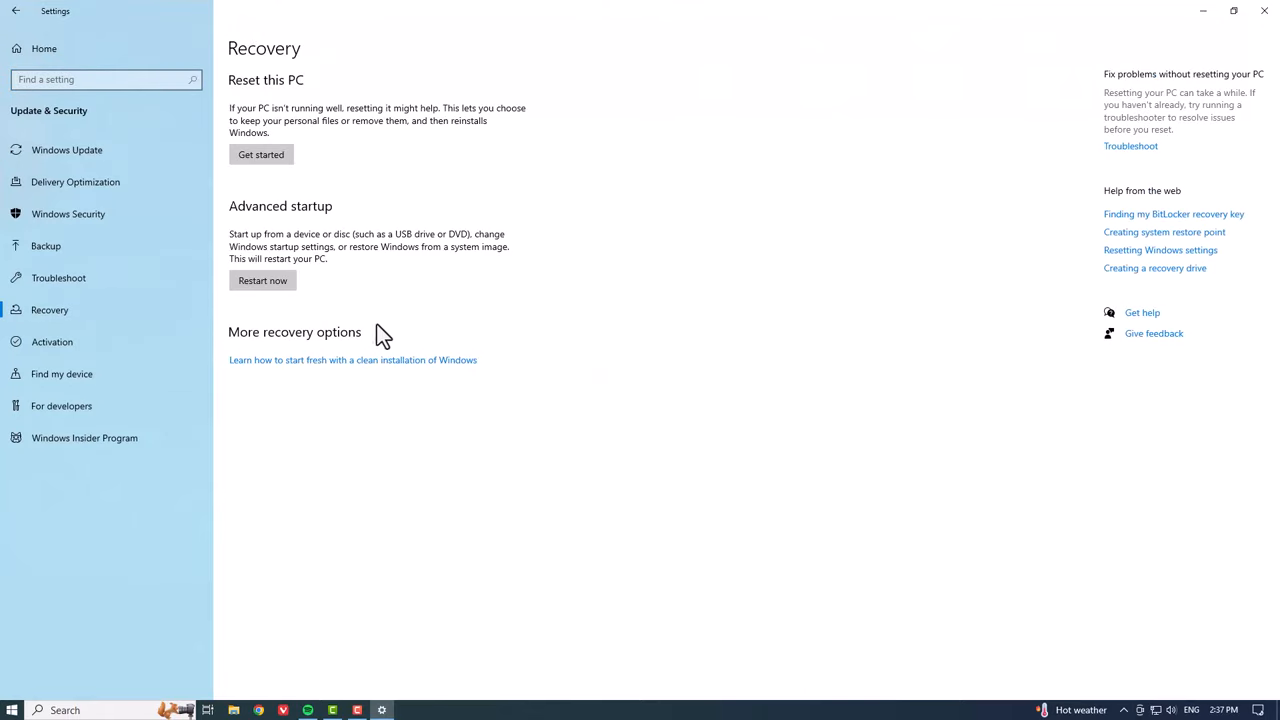
pyautogui.click(262, 280)
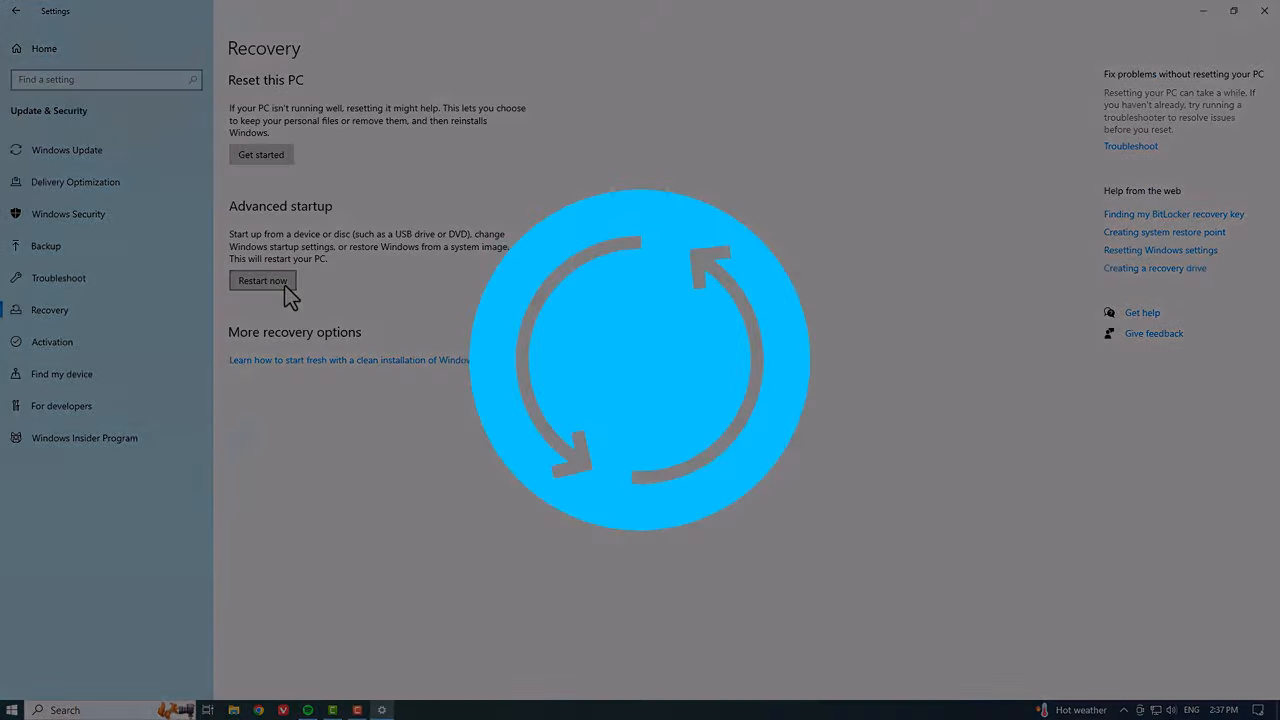
# - Go through Troubleshoot and Advanced options to Startup Settings and restart
pyautogui.click(262, 280)
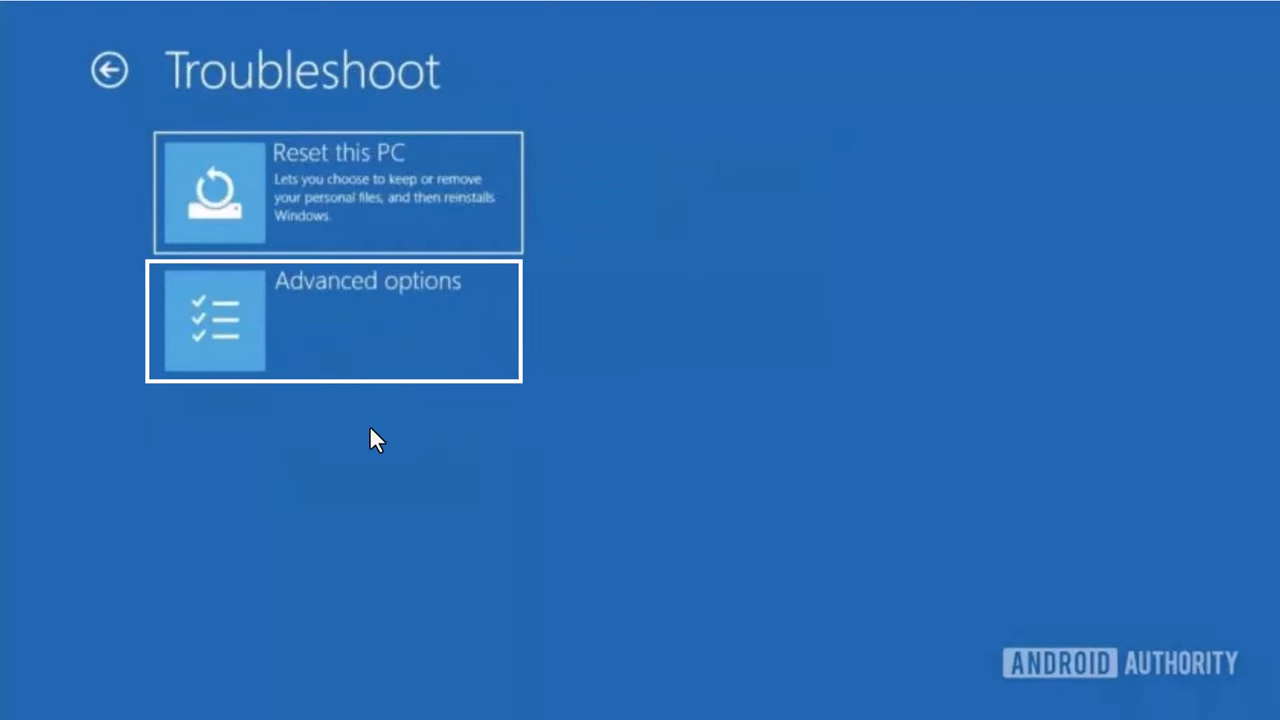
pyautogui.click(332, 320)
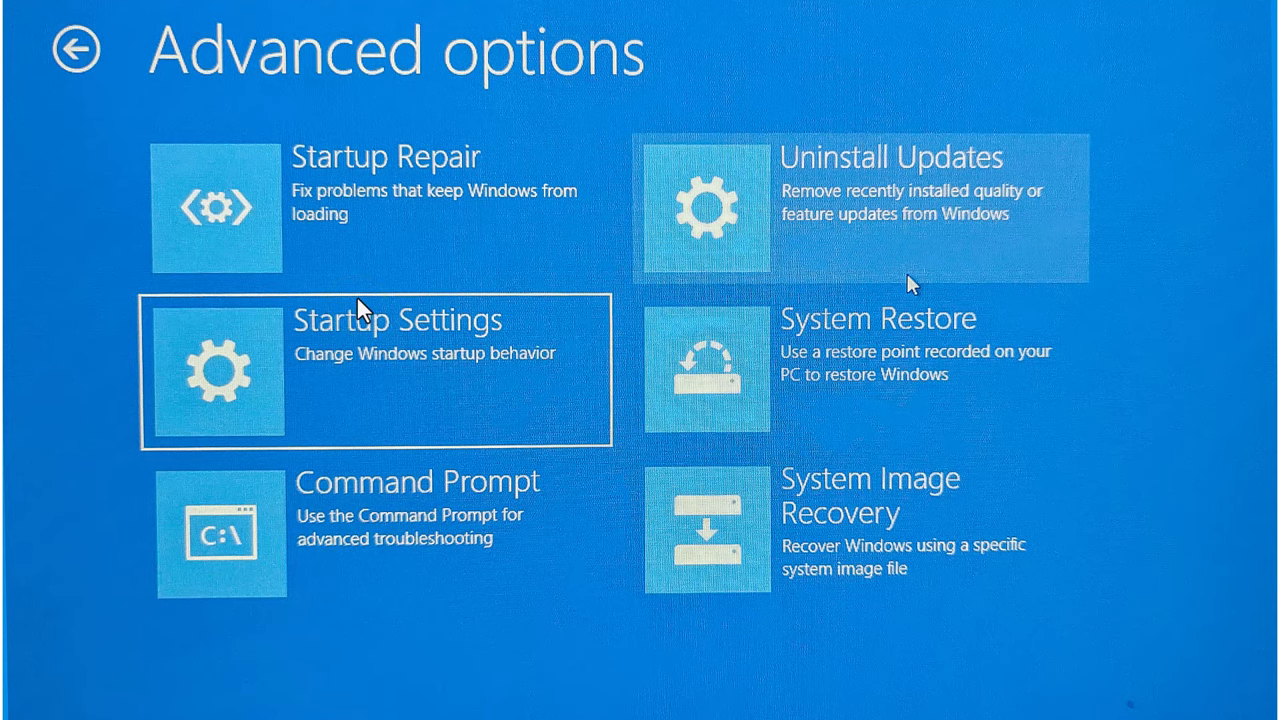
pyautogui.click(376, 372)
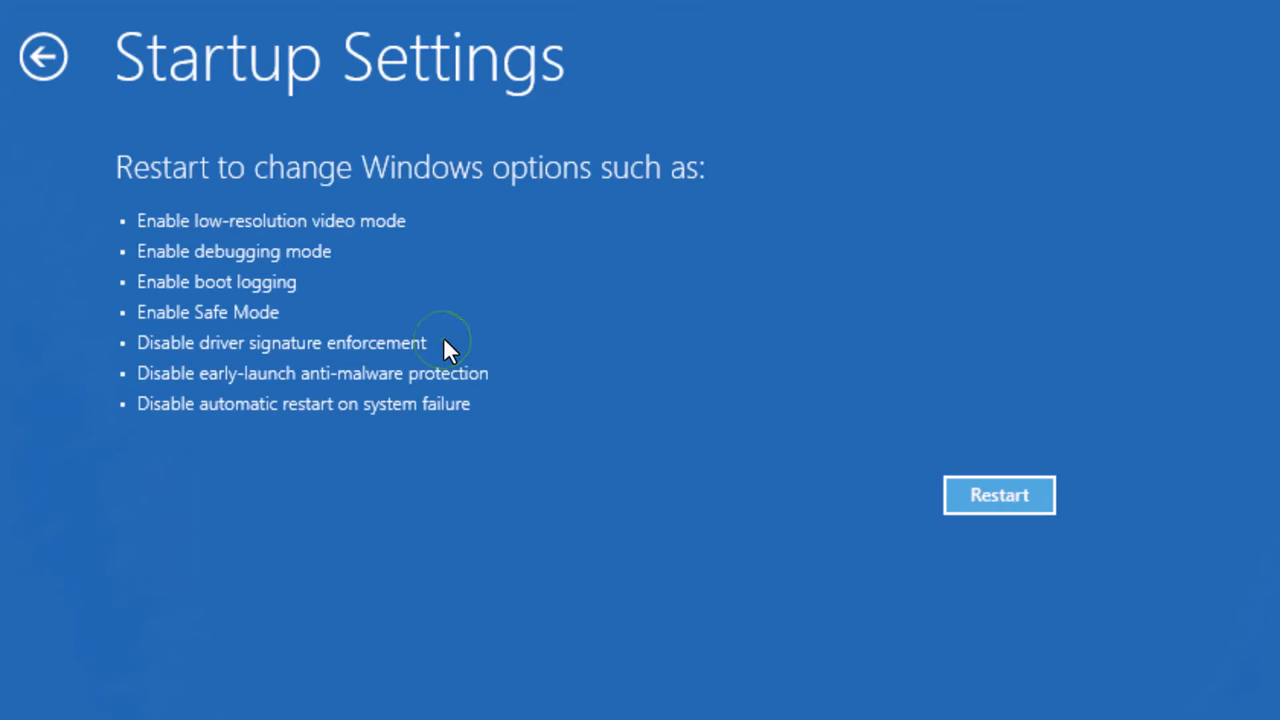
pyautogui.click(998, 494)
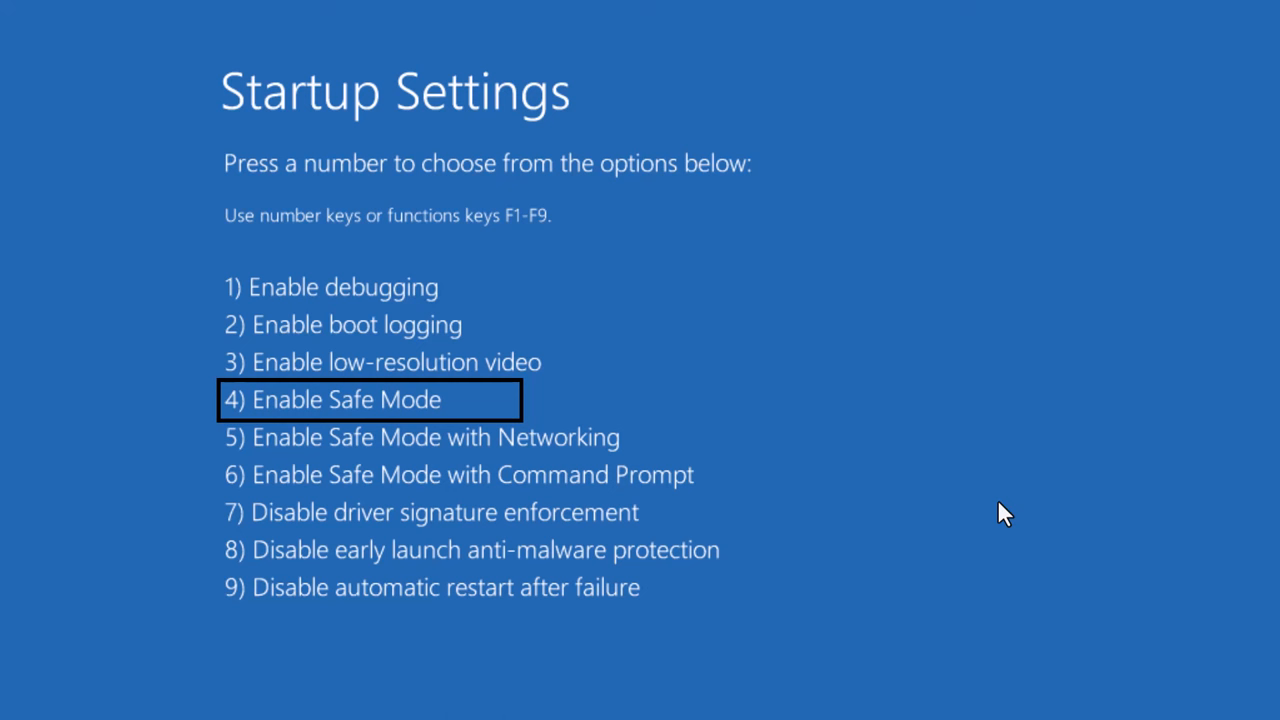
# - Choose option 6, Safe Mode with Command Prompt, from the Startup Settings list
pyautogui.press('Down')
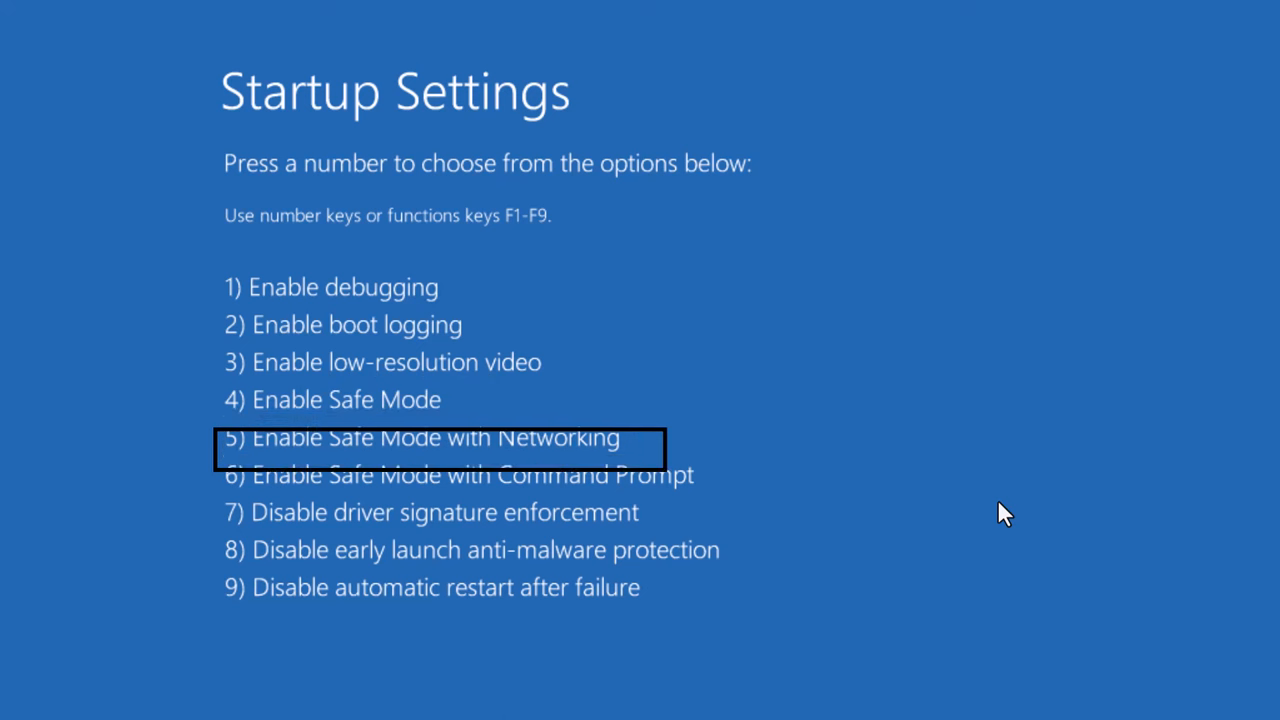
pyautogui.press('Down')
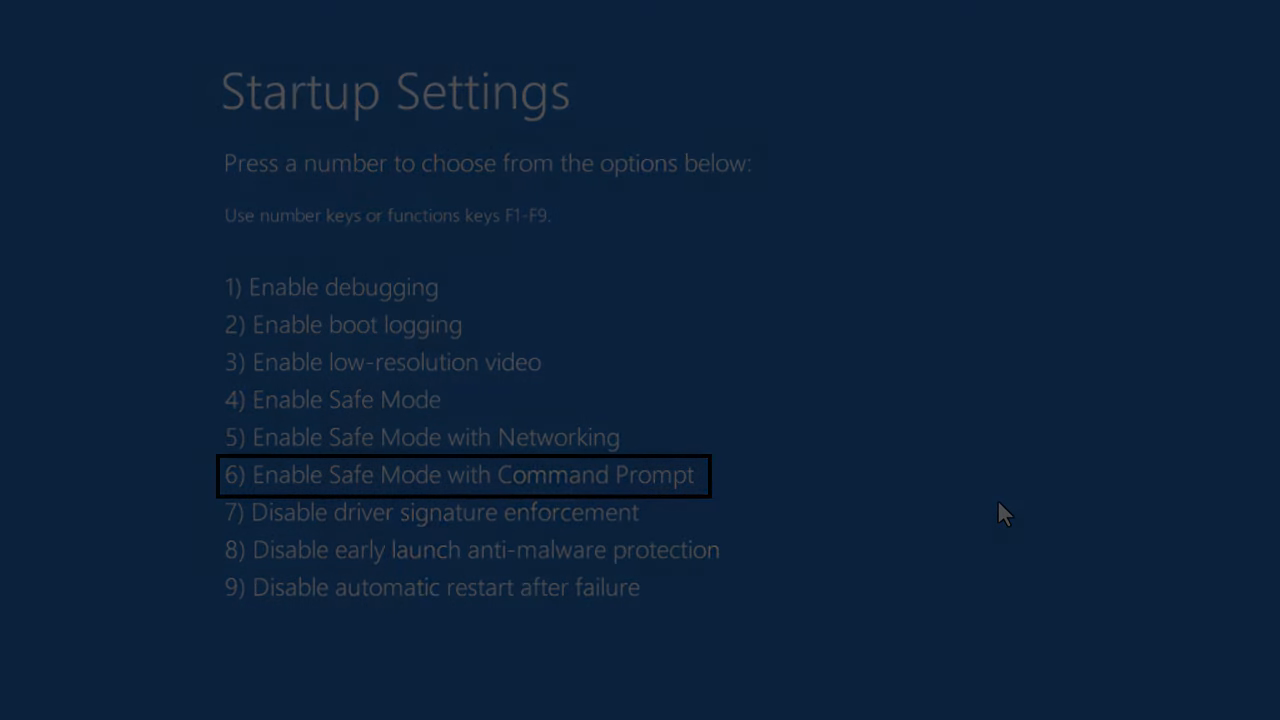
pyautogui.press('6')
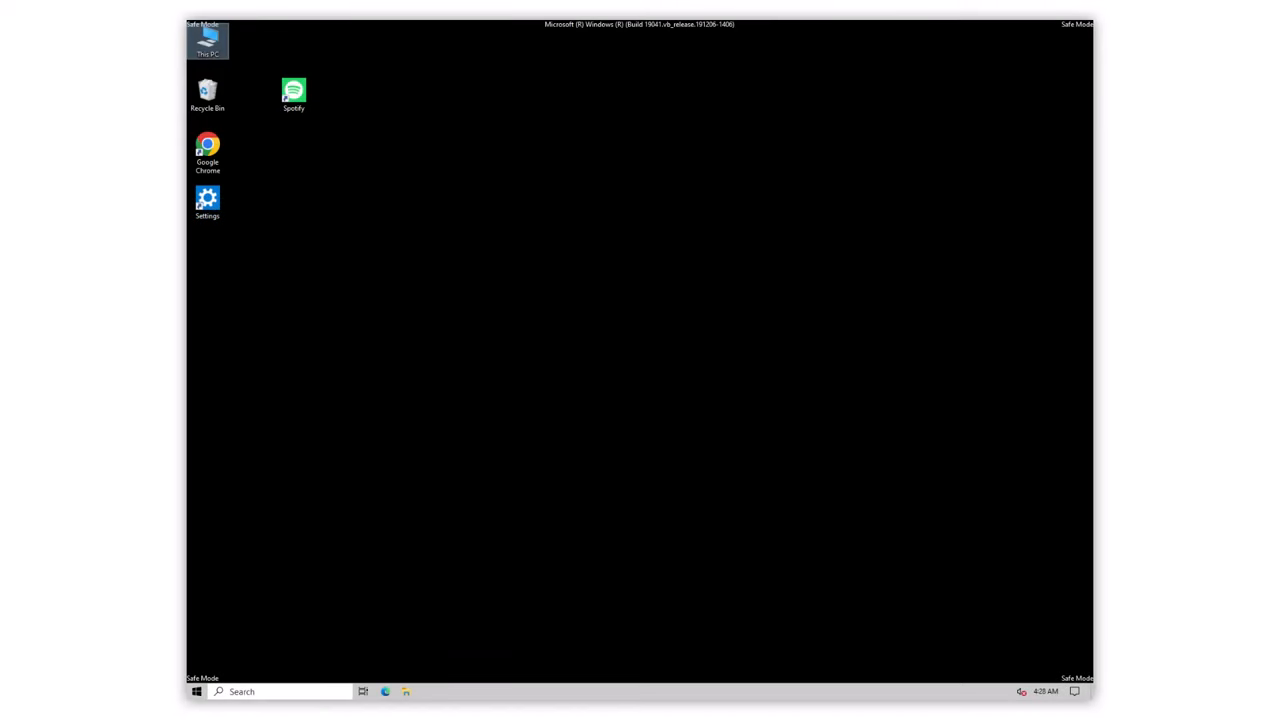
pyautogui.moveTo(736, 376)
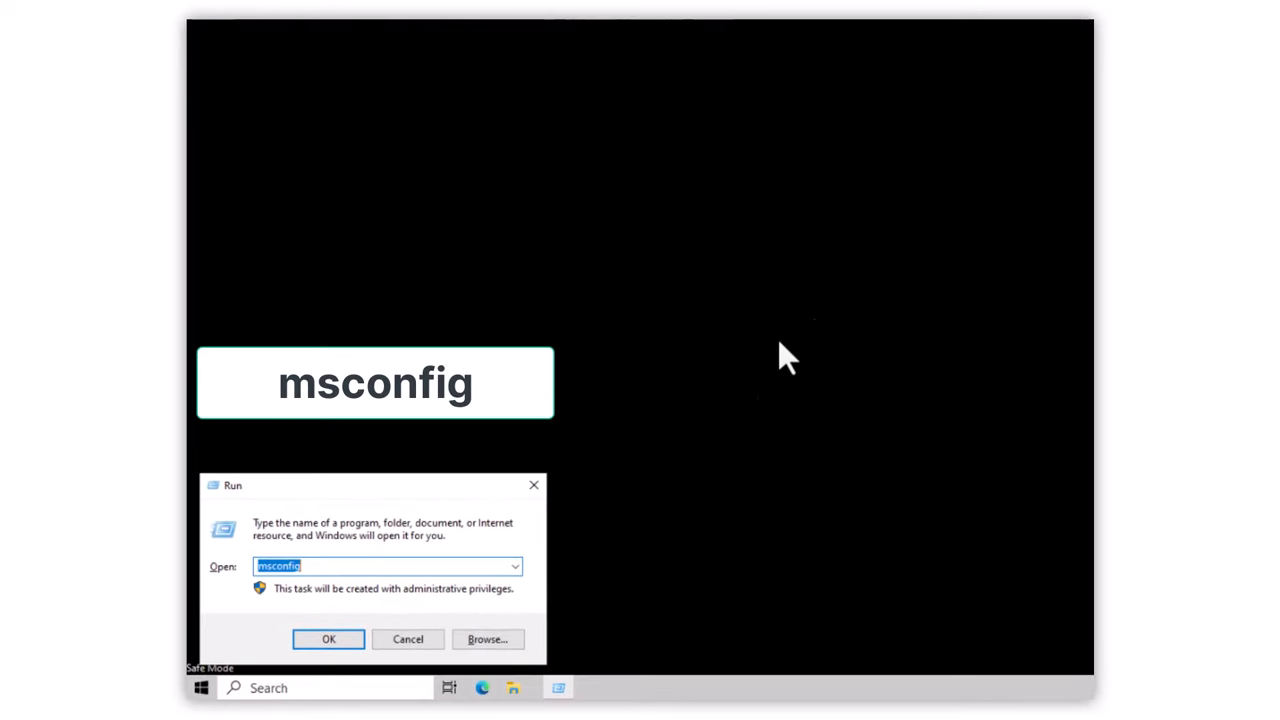
# - In msconfig's Boot options, clear Safe boot and confirm with OK
pyautogui.click(328, 640)
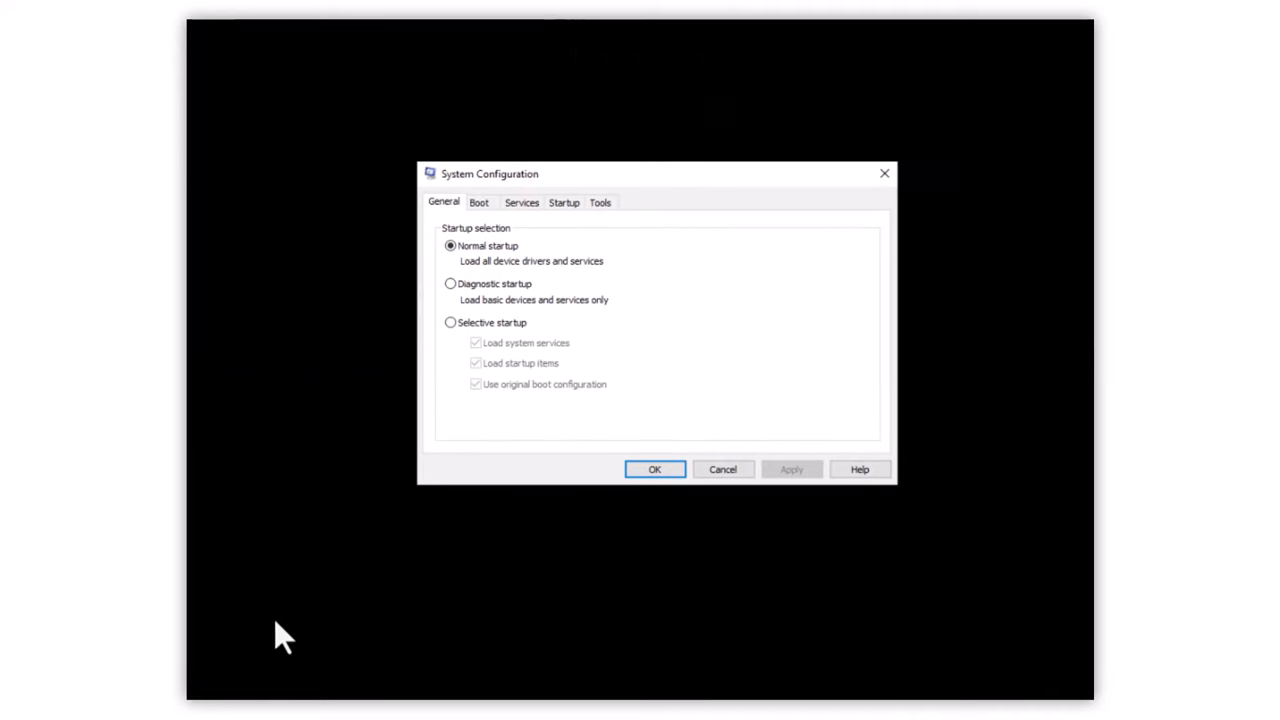
pyautogui.moveTo(364, 528)
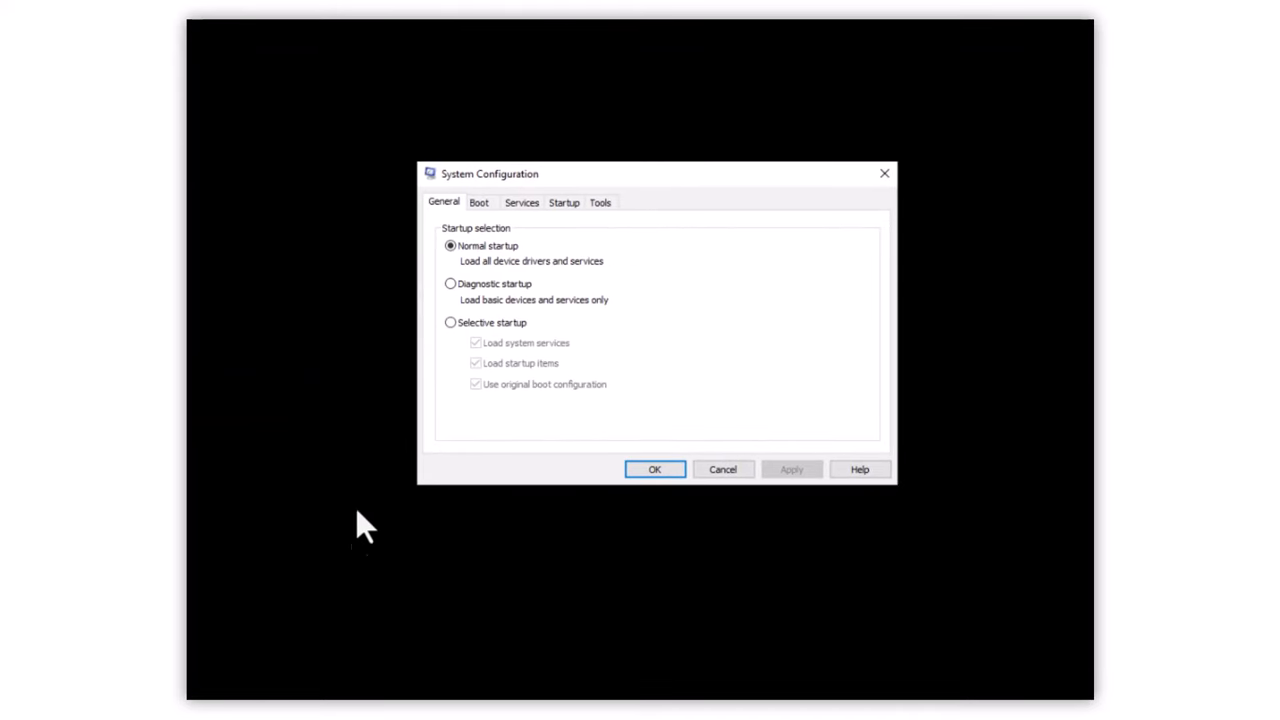
pyautogui.click(478, 202)
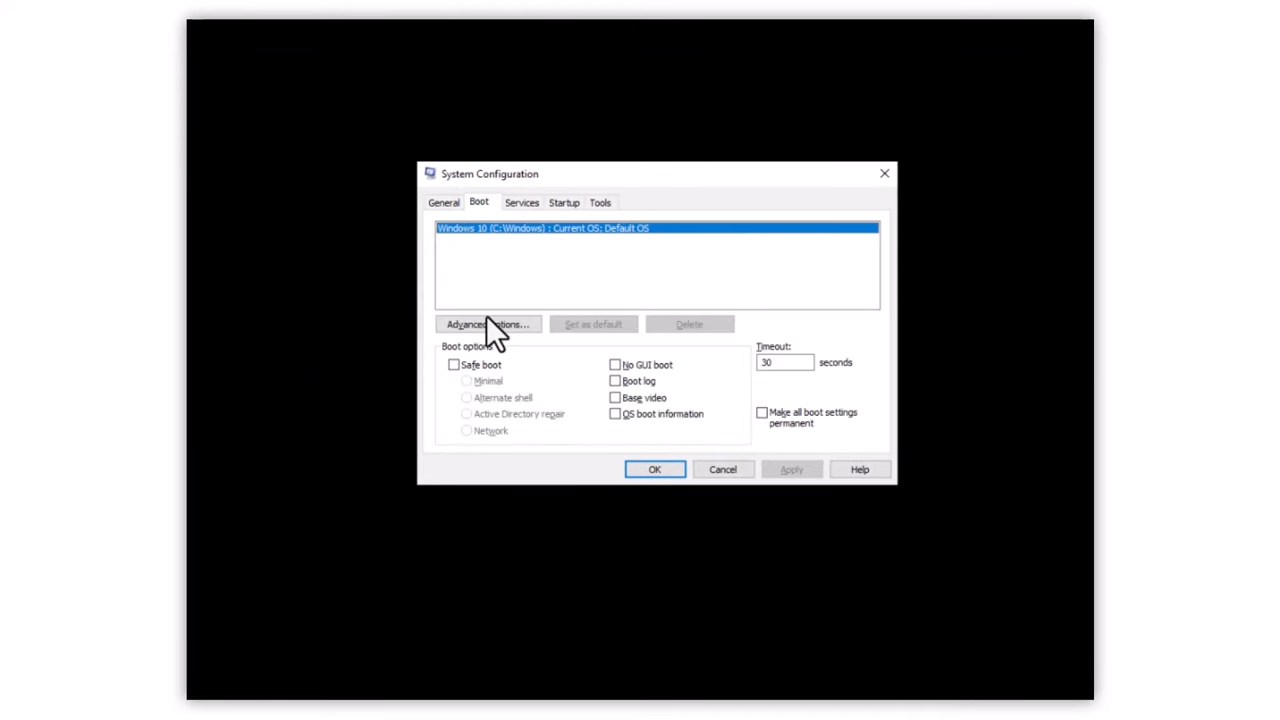
pyautogui.moveTo(496, 380)
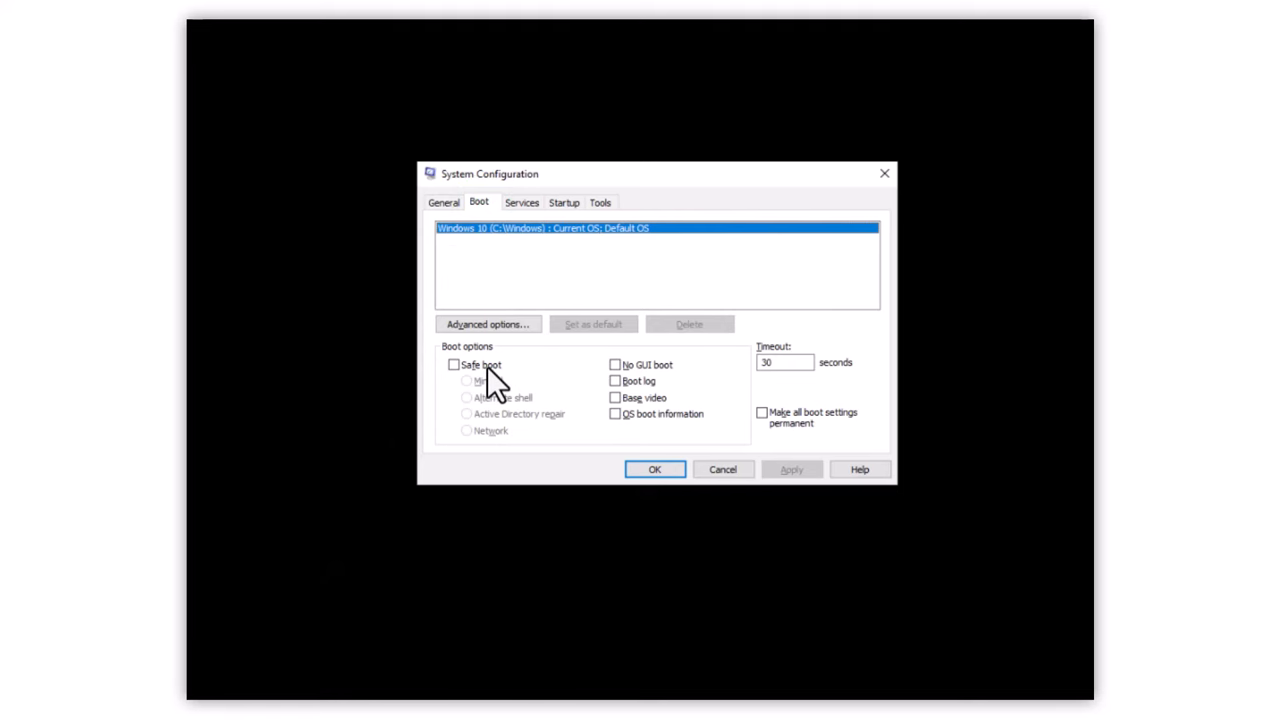
pyautogui.moveTo(504, 388)
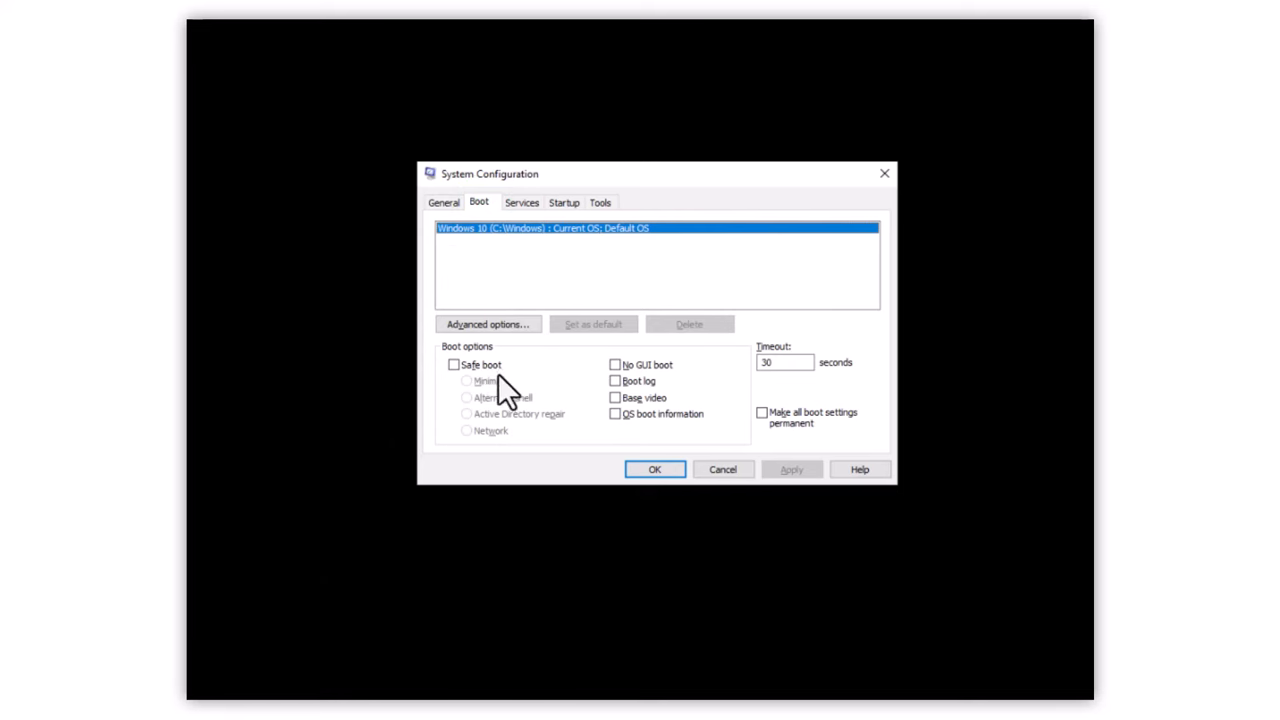
pyautogui.click(654, 468)
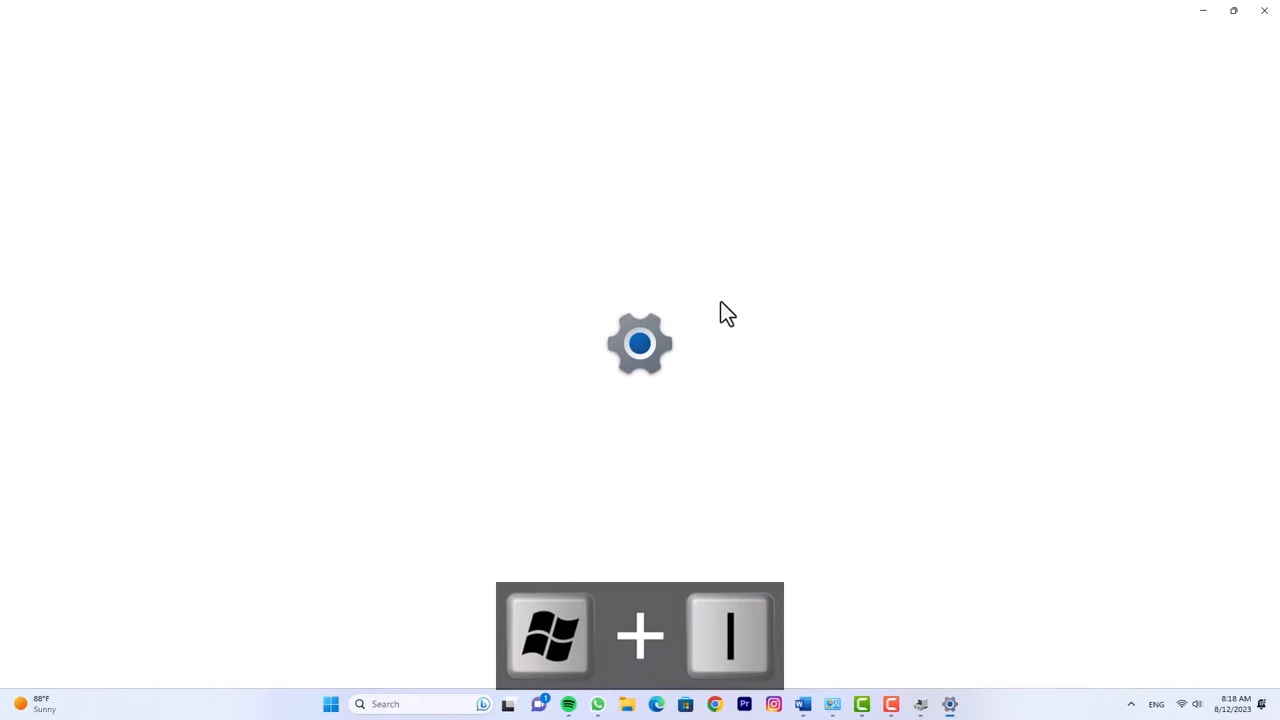
# - Show the Windows Update page (Win+I), reporting the PC is up to date
pyautogui.press('Win+I')
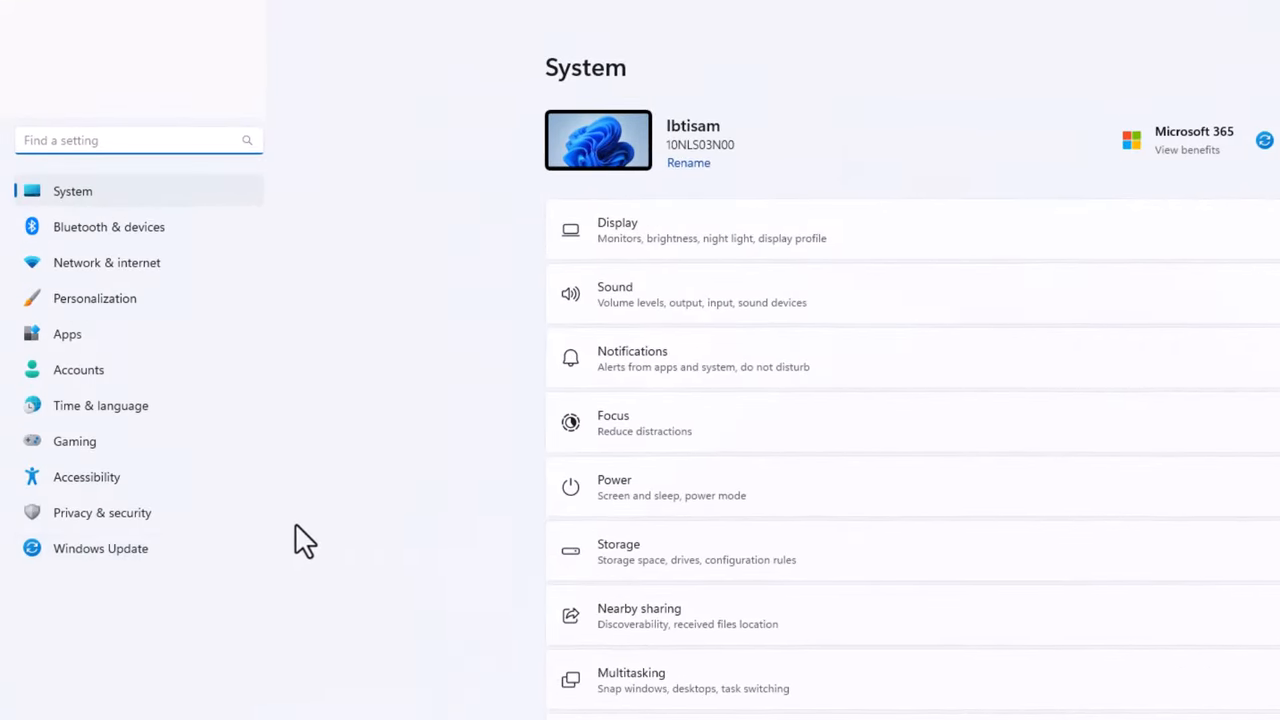
pyautogui.click(100, 548)
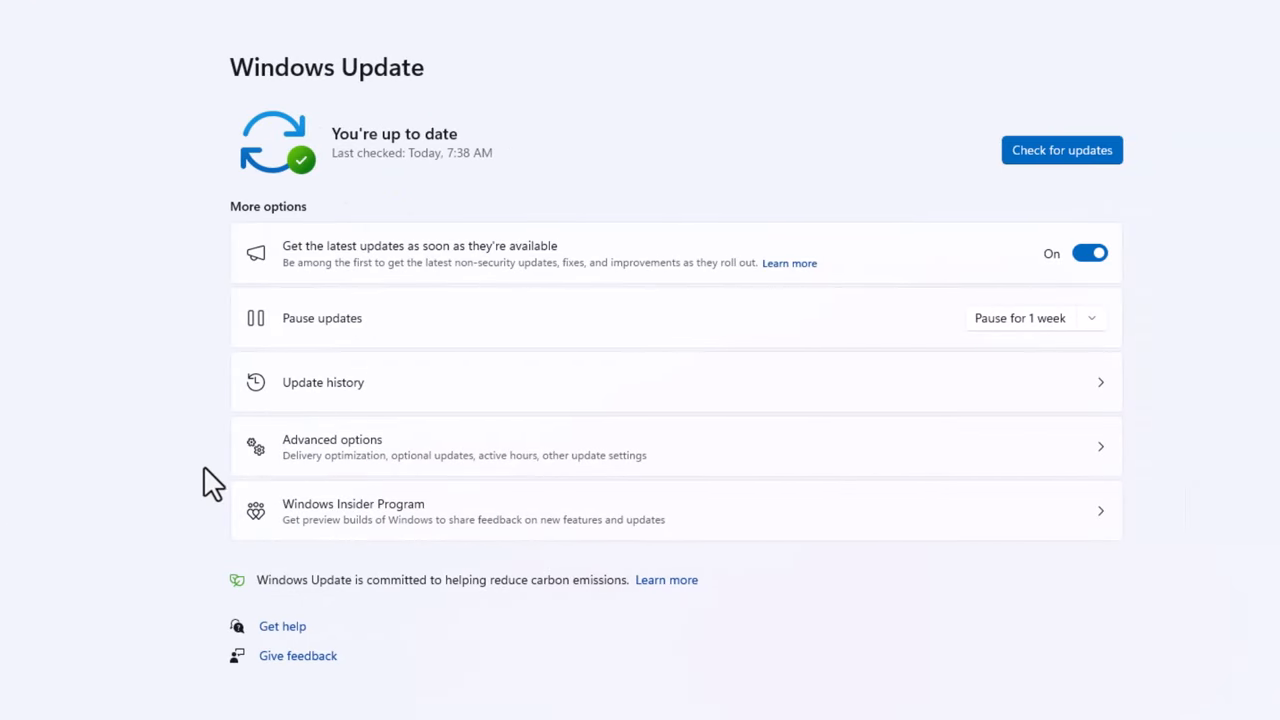